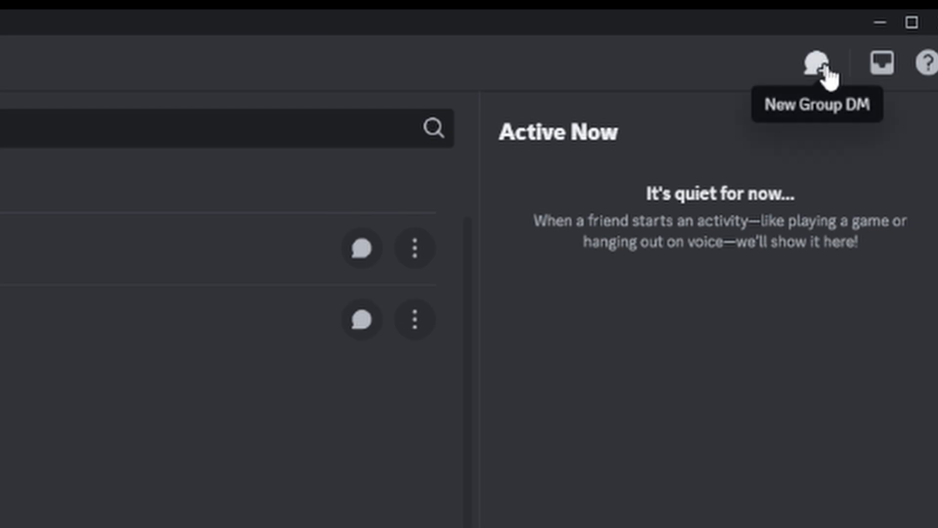
- Create a new group DM with Alec and Crabby
click(818, 62)
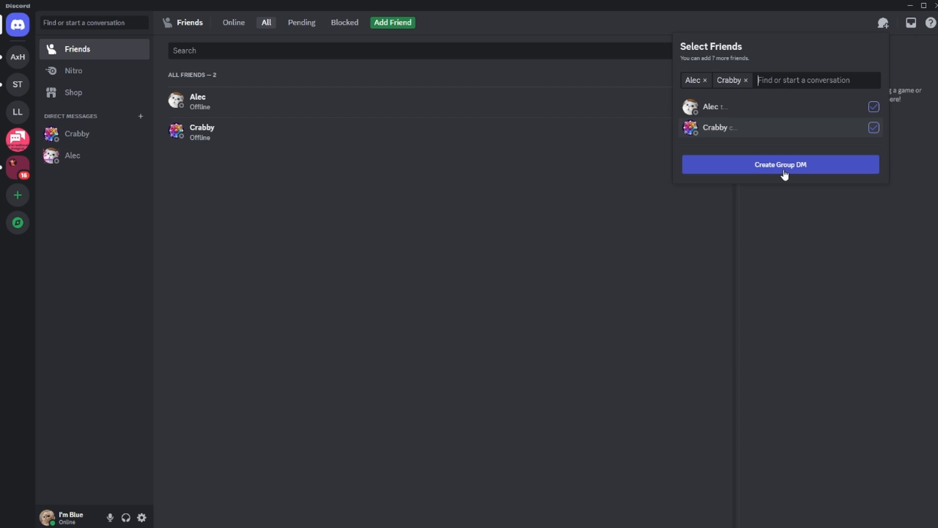
click(780, 164)
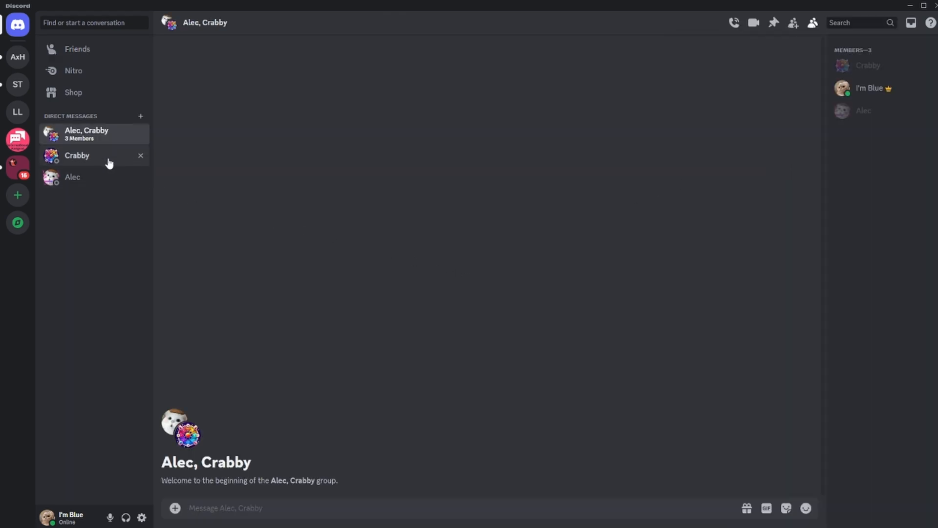
- From Crabby's DM, add Alec and confirm creating a second Alec, Crabby group
click(76, 155)
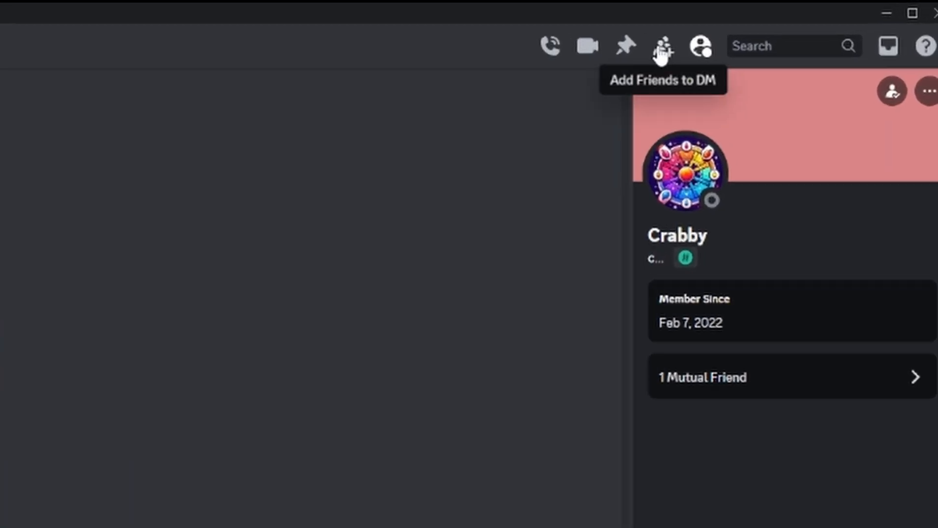
click(661, 46)
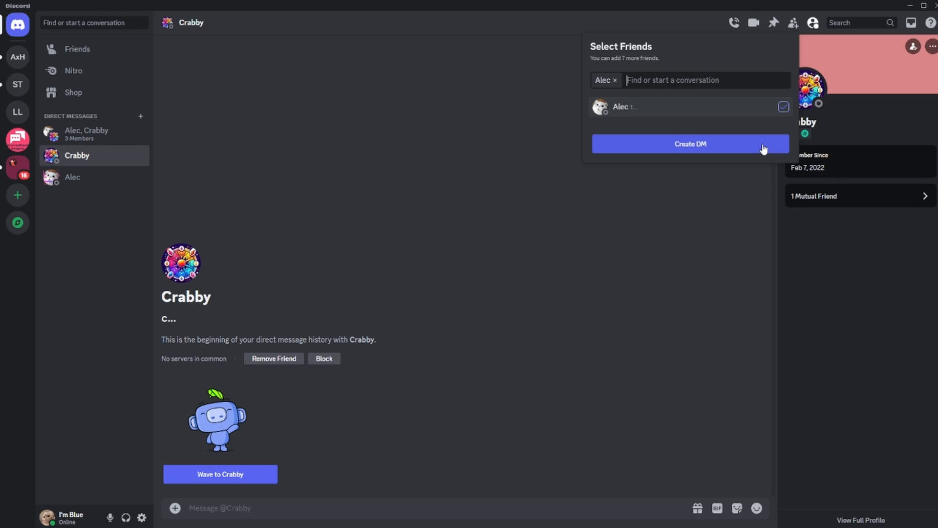
click(690, 143)
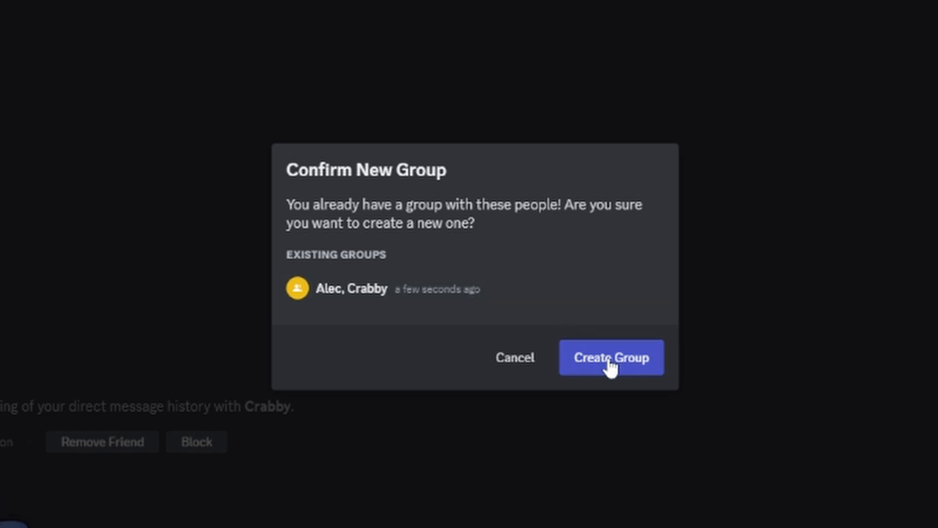
click(611, 358)
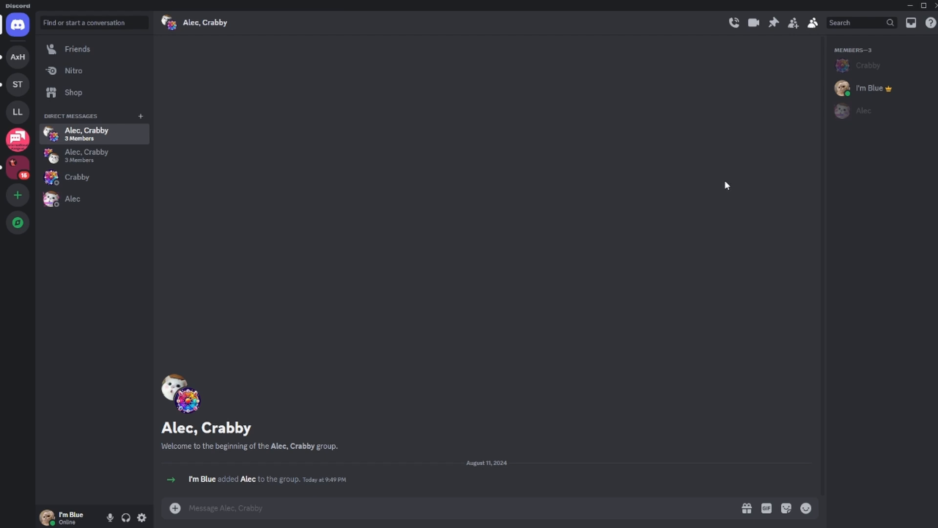
mouse_move(740, 91)
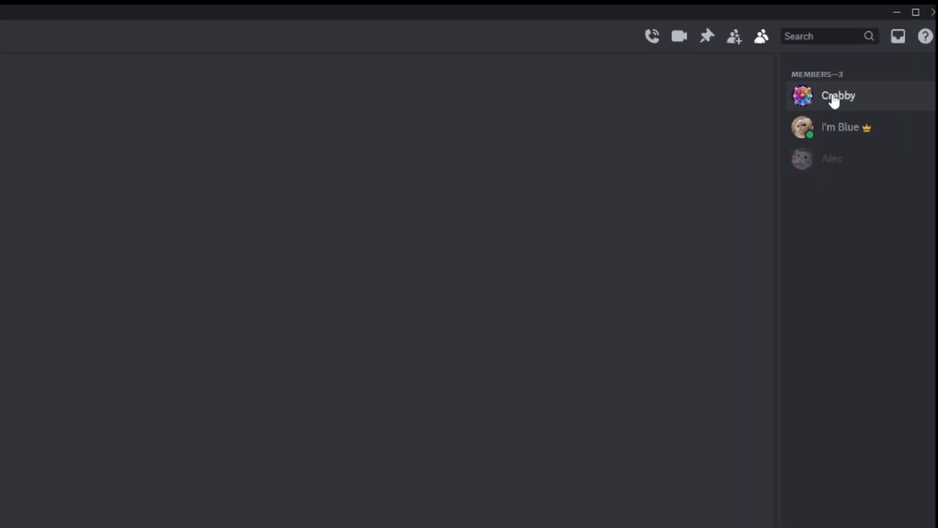
- Remove Crabby from the newer group and make Alec its owner
right_click(837, 96)
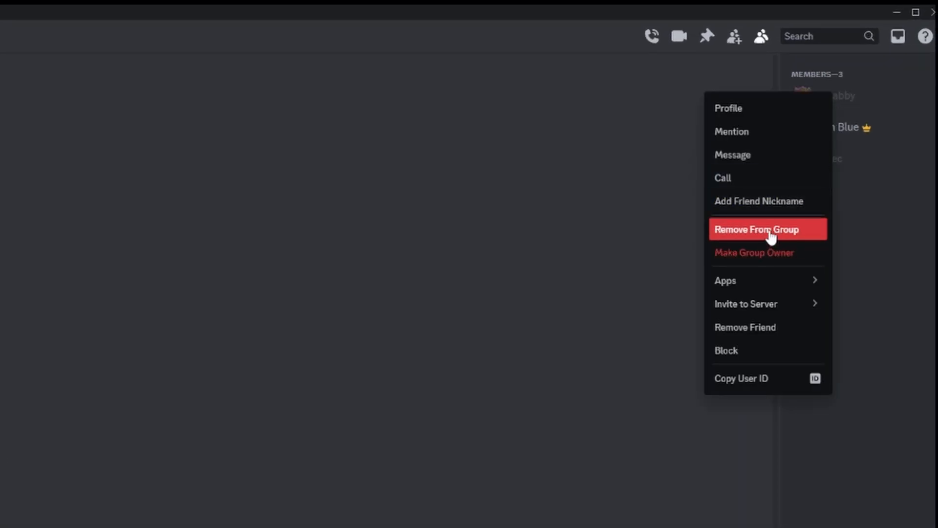
click(757, 229)
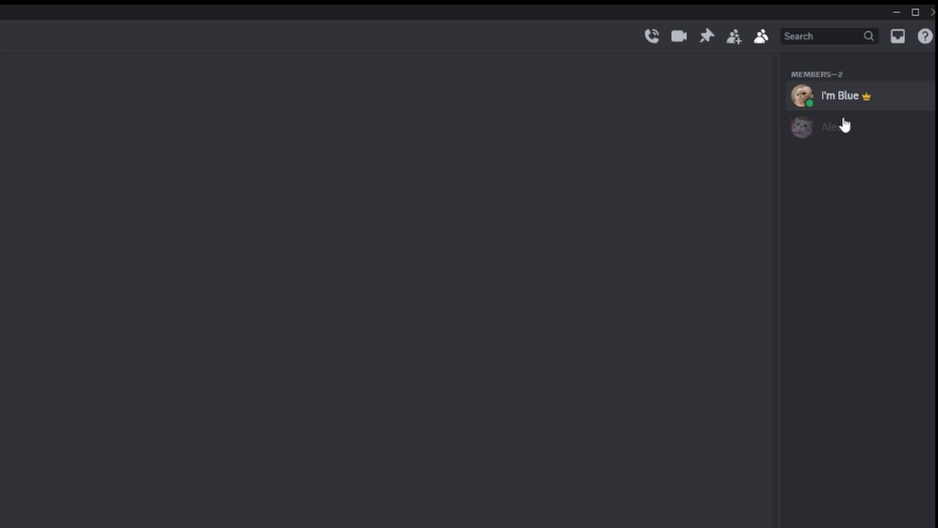
right_click(831, 126)
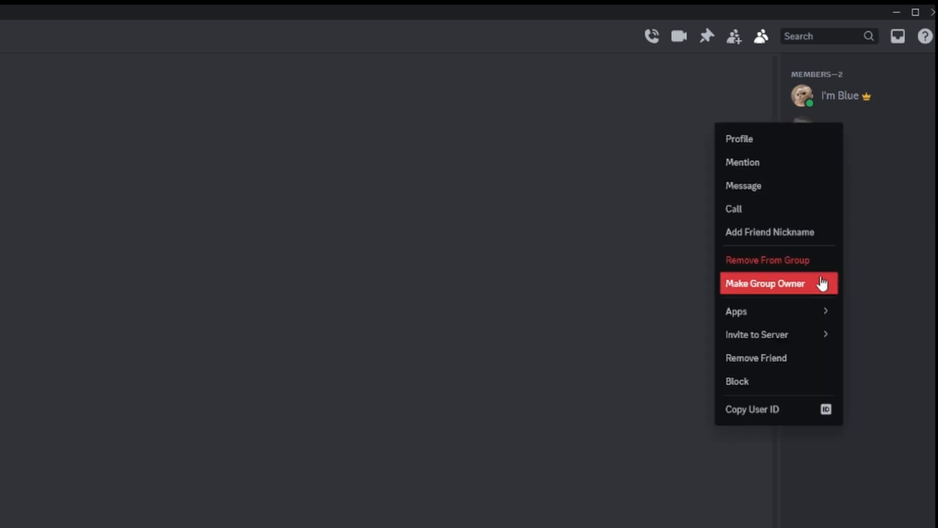
click(764, 284)
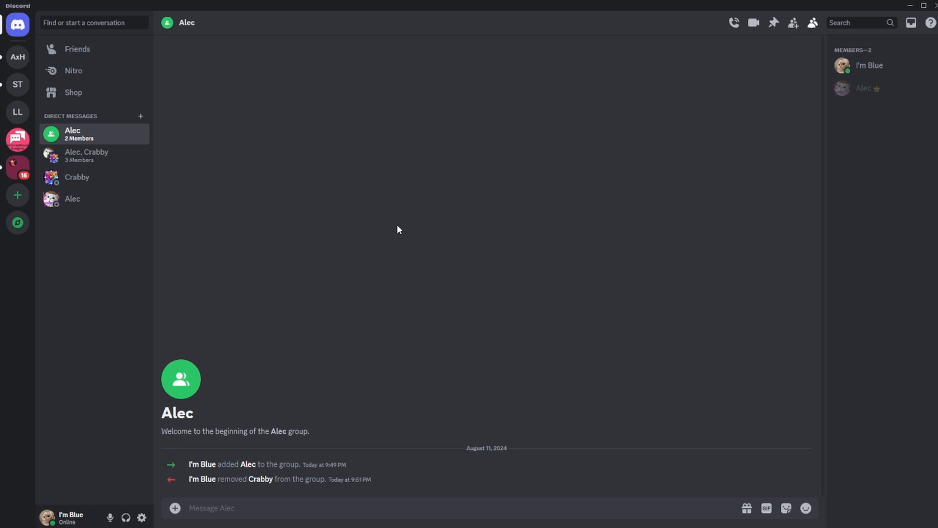
- Change the two-member group's icon and rename it 'asdasda'
right_click(72, 133)
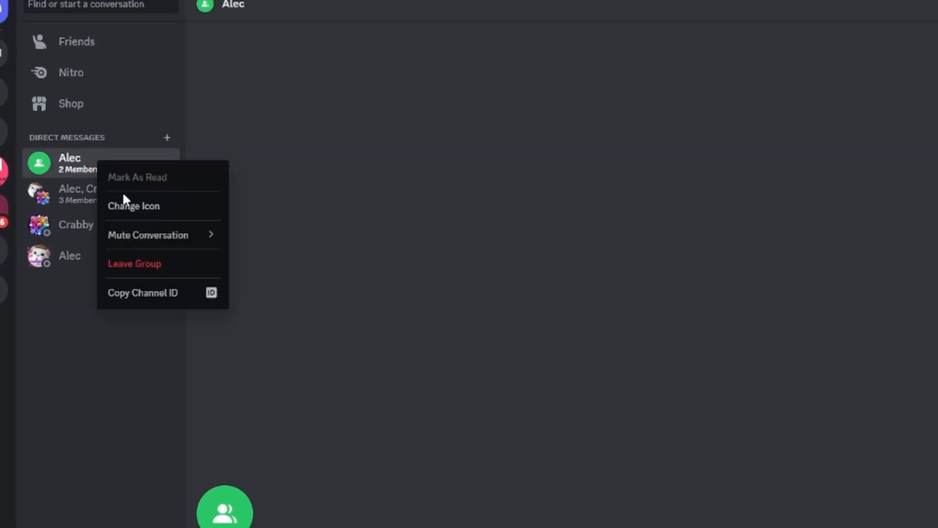
mouse_move(201, 223)
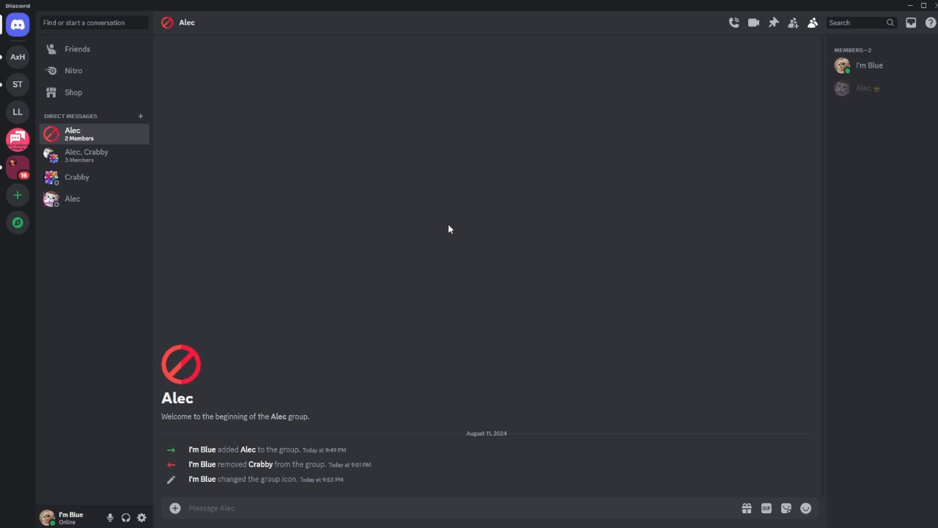
mouse_move(417, 358)
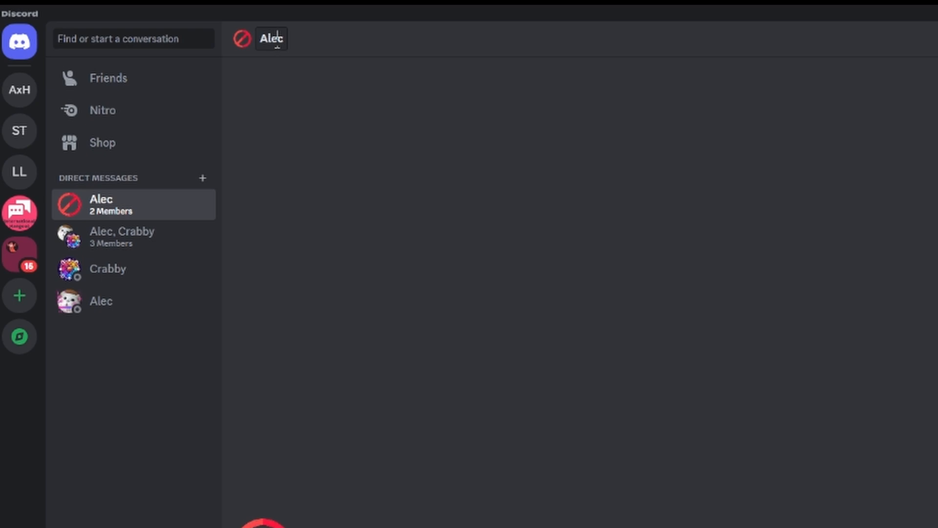
text(asd)
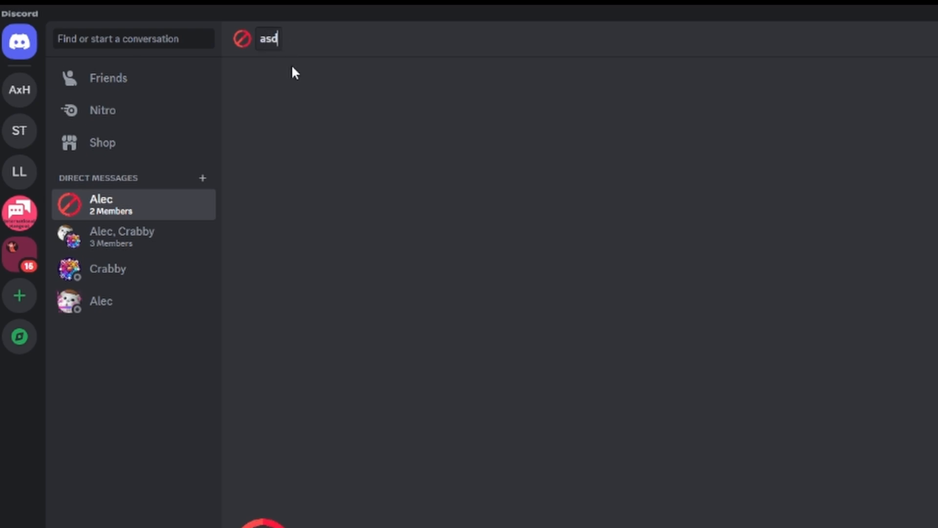
click(122, 236)
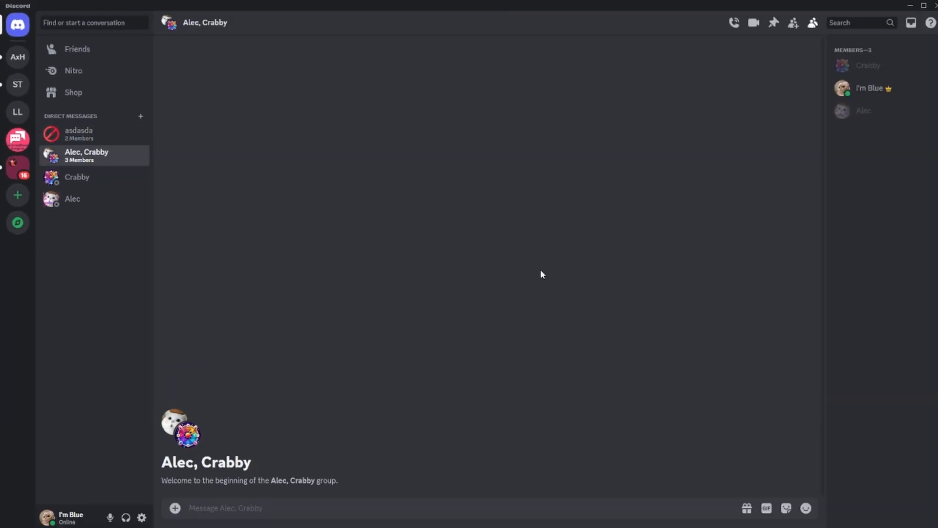
- Leave the Alec, Crabby group and confirm
right_click(86, 153)
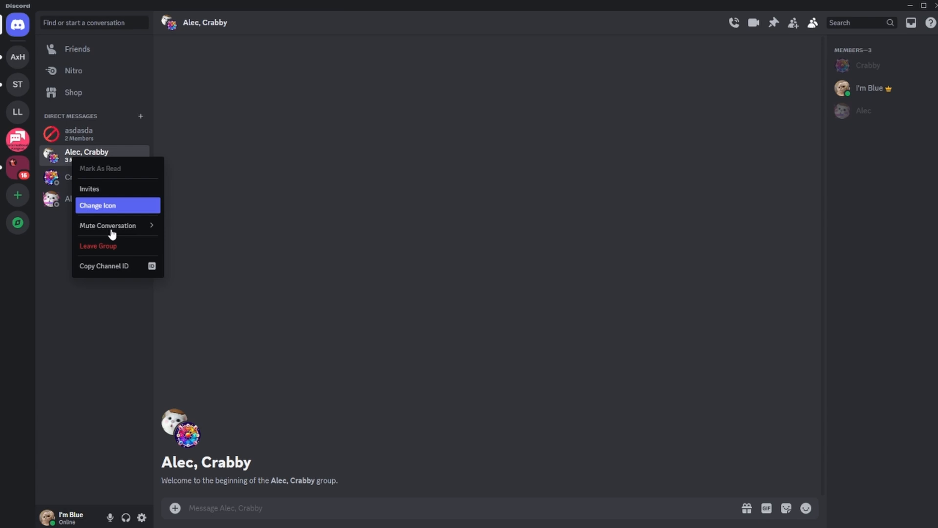
click(549, 306)
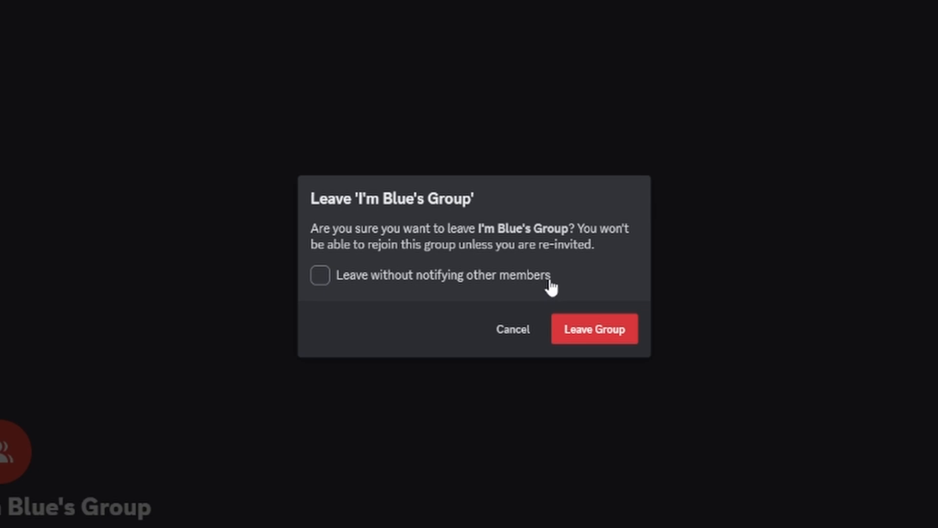
click(319, 276)
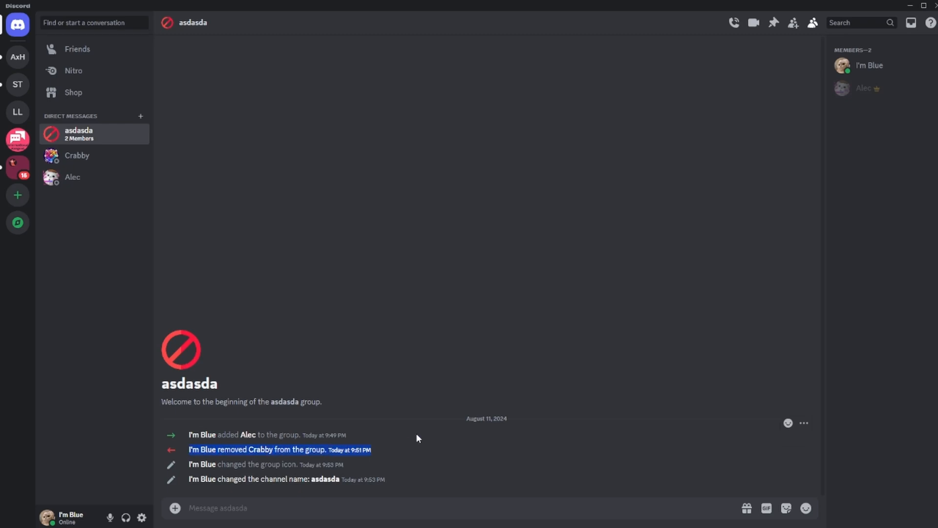
mouse_move(482, 353)
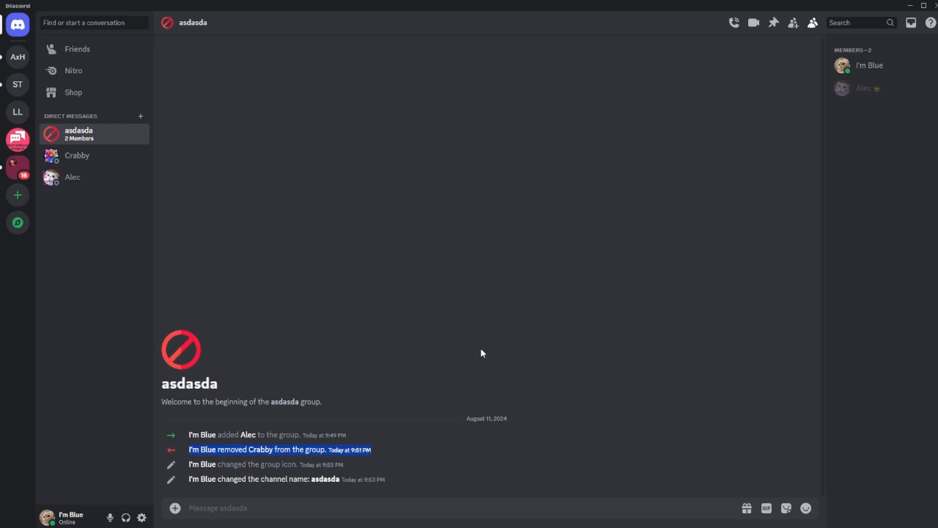